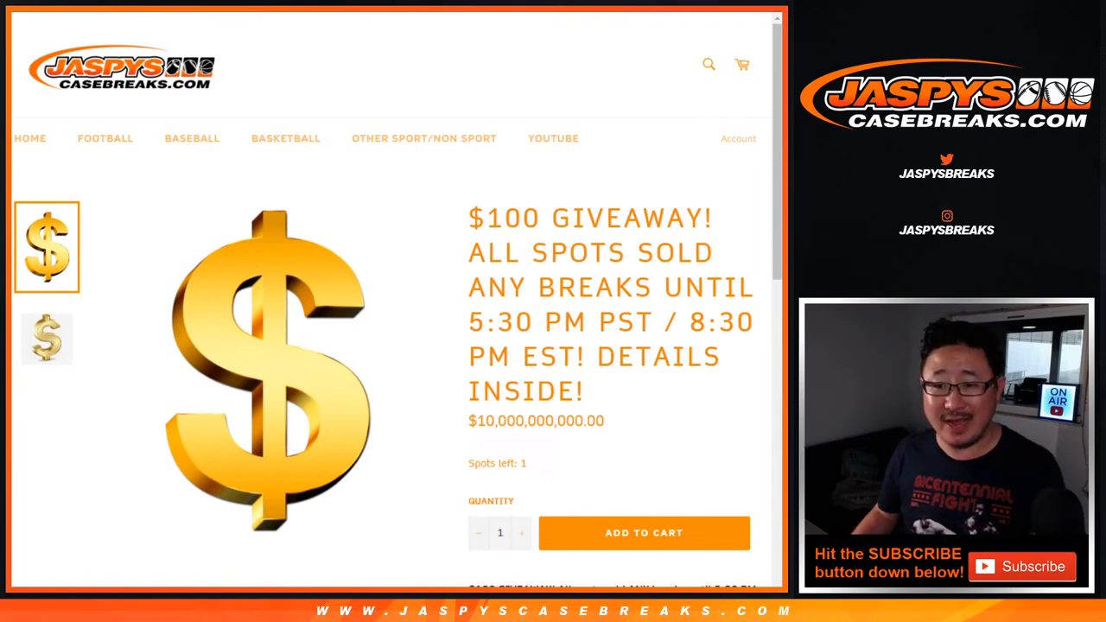
# Scroll through the Jaspys Casebreaks $100 giveaway listing
pyautogui.scroll(-3)
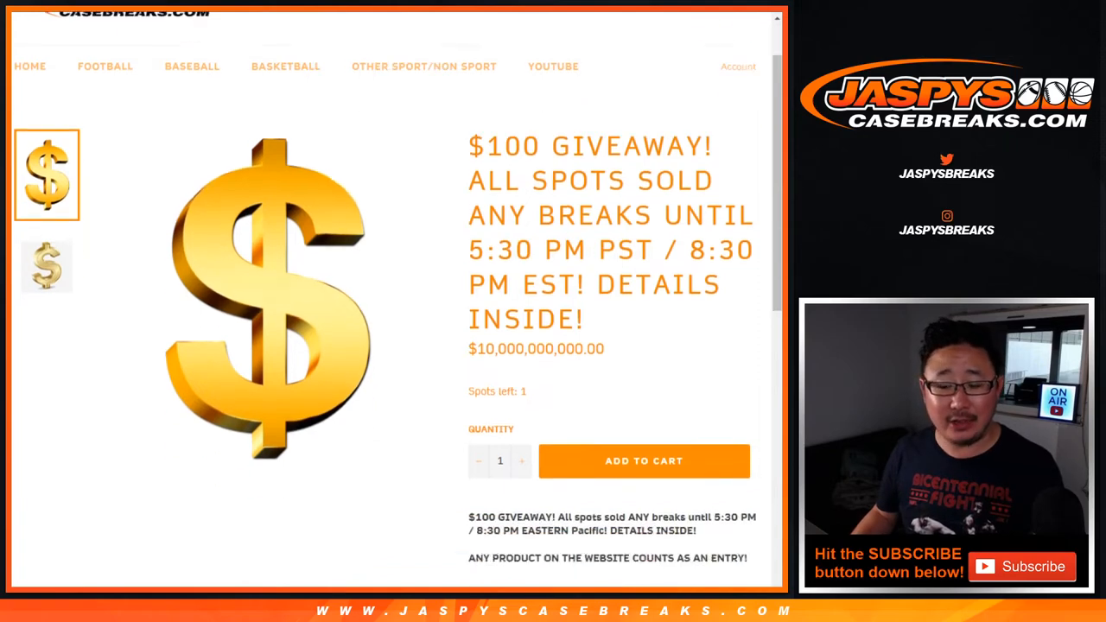
pyautogui.scroll(-3)
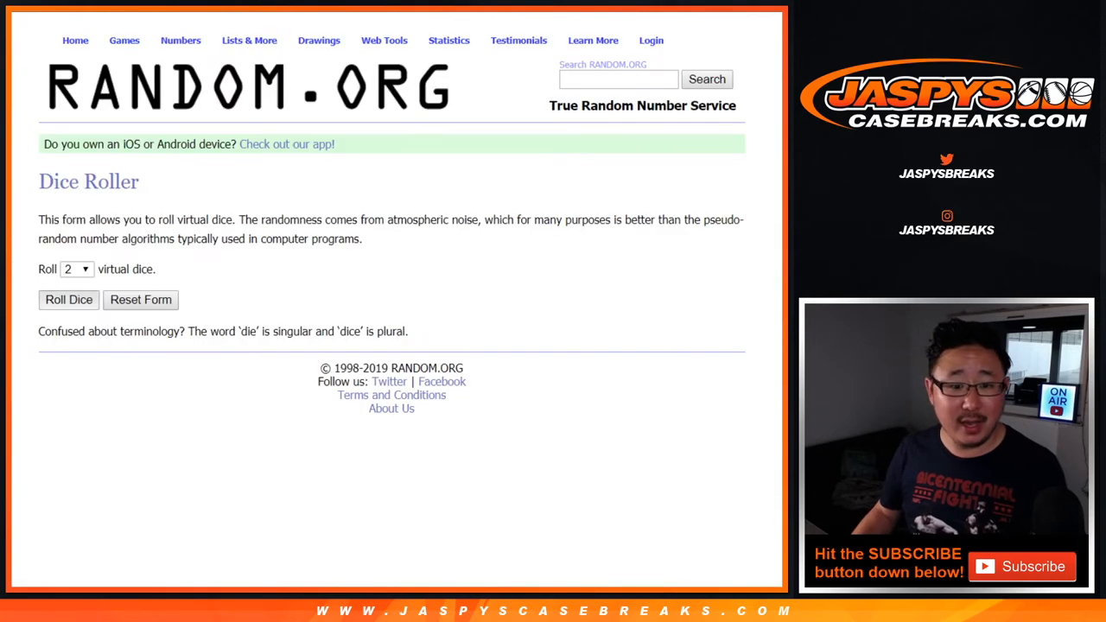
# Open the List Randomizer and randomize the 100 pasted entrant names
pyautogui.click(68, 300)
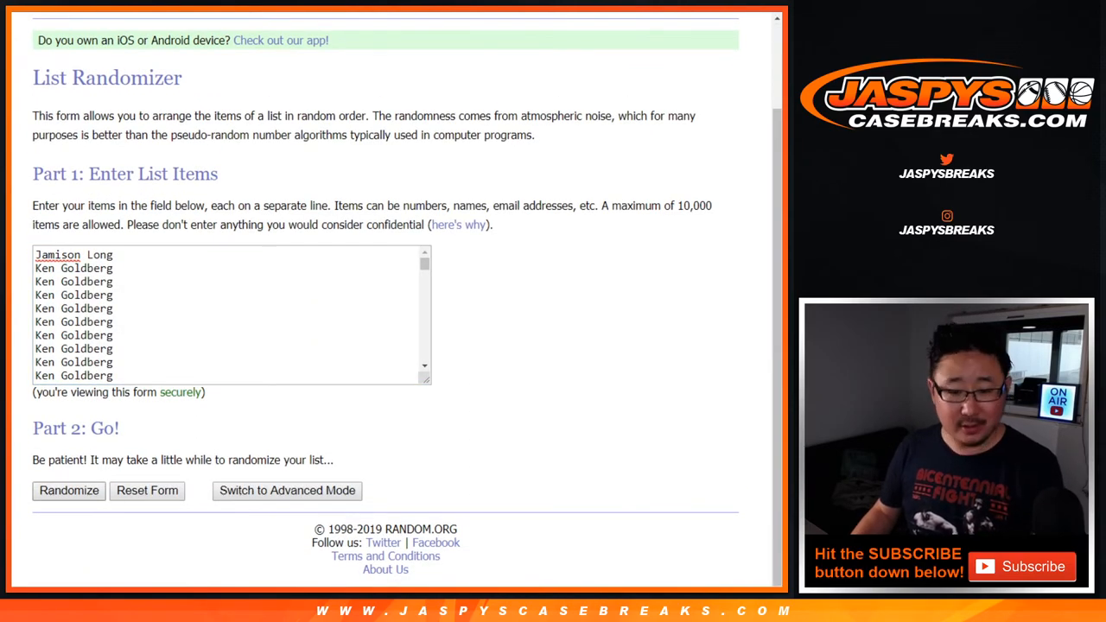
pyautogui.click(68, 491)
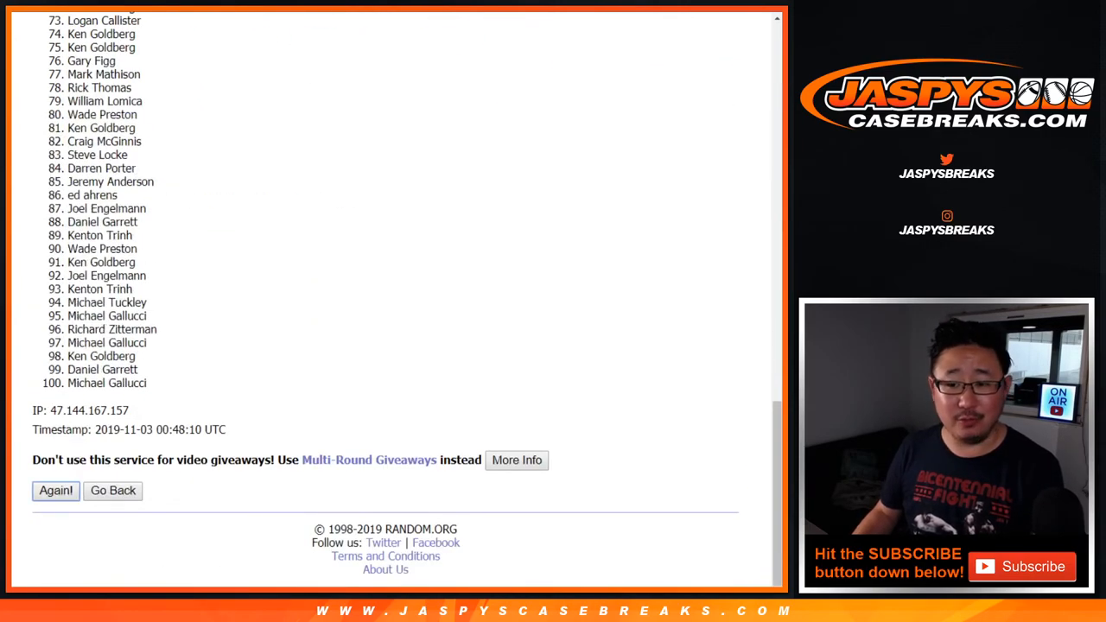
# Re-randomize the entrant list with Again! and scroll up to the first entries
pyautogui.click(55, 490)
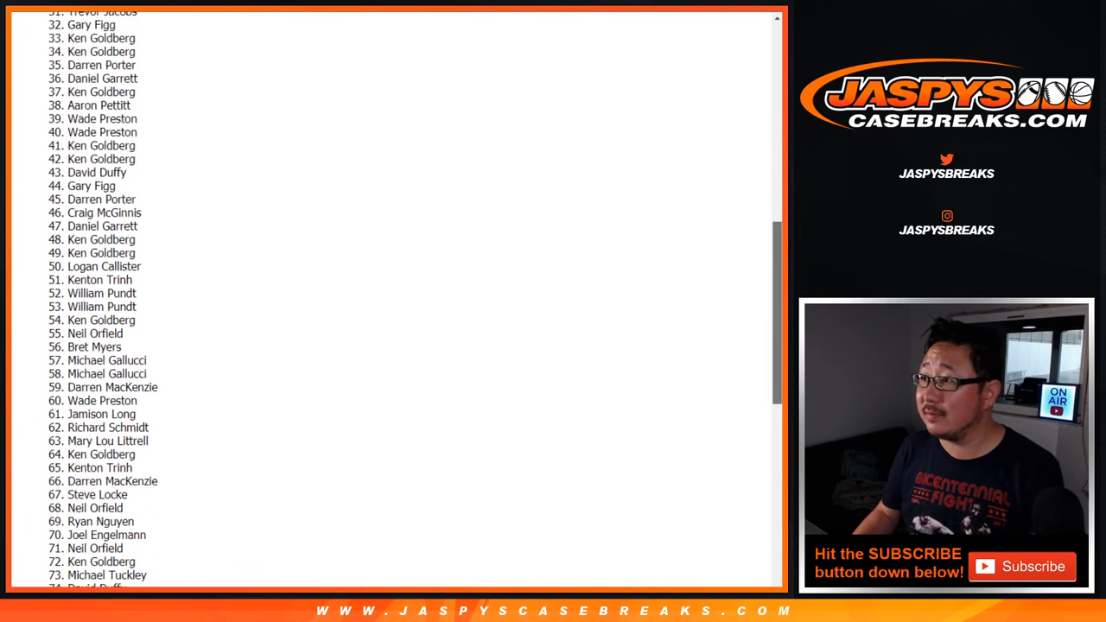
pyautogui.scroll(3)
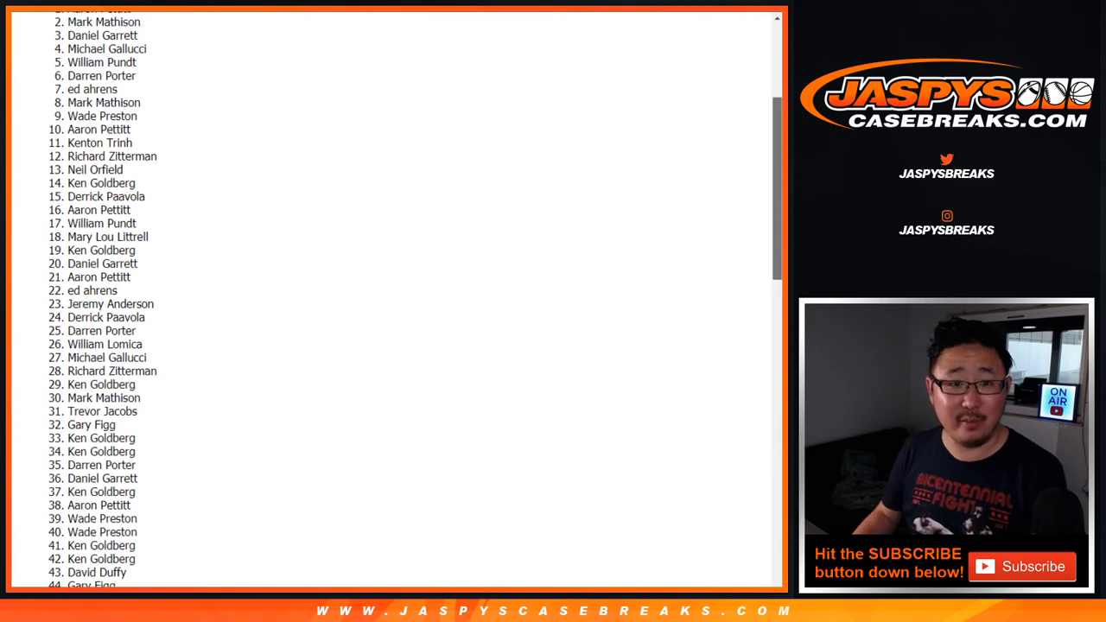
pyautogui.scroll(3)
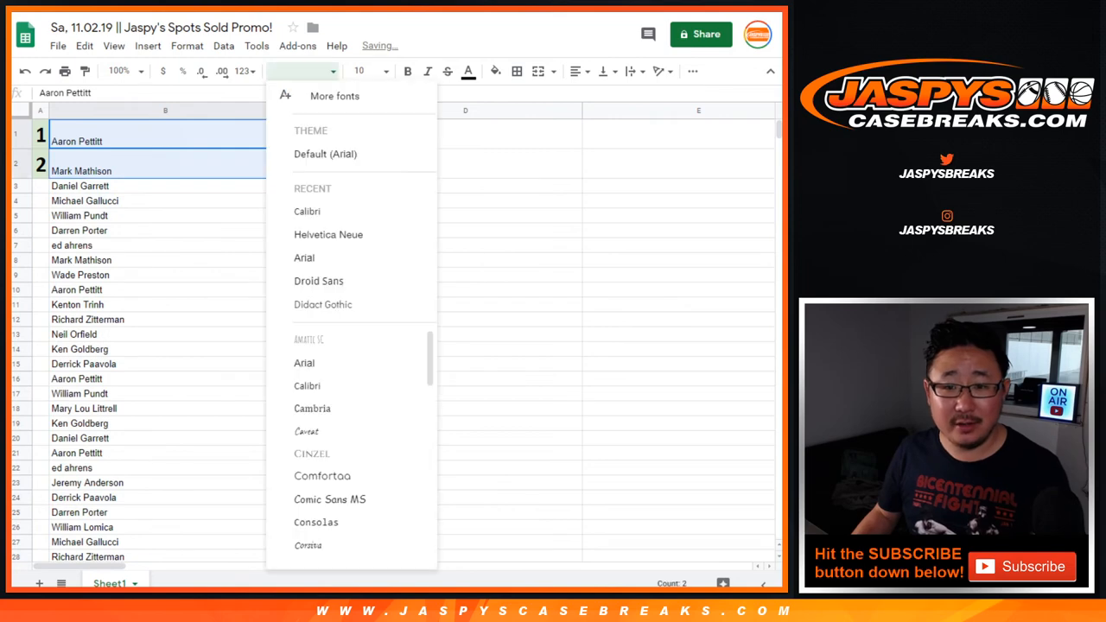
pyautogui.click(371, 70)
pyautogui.write('24')
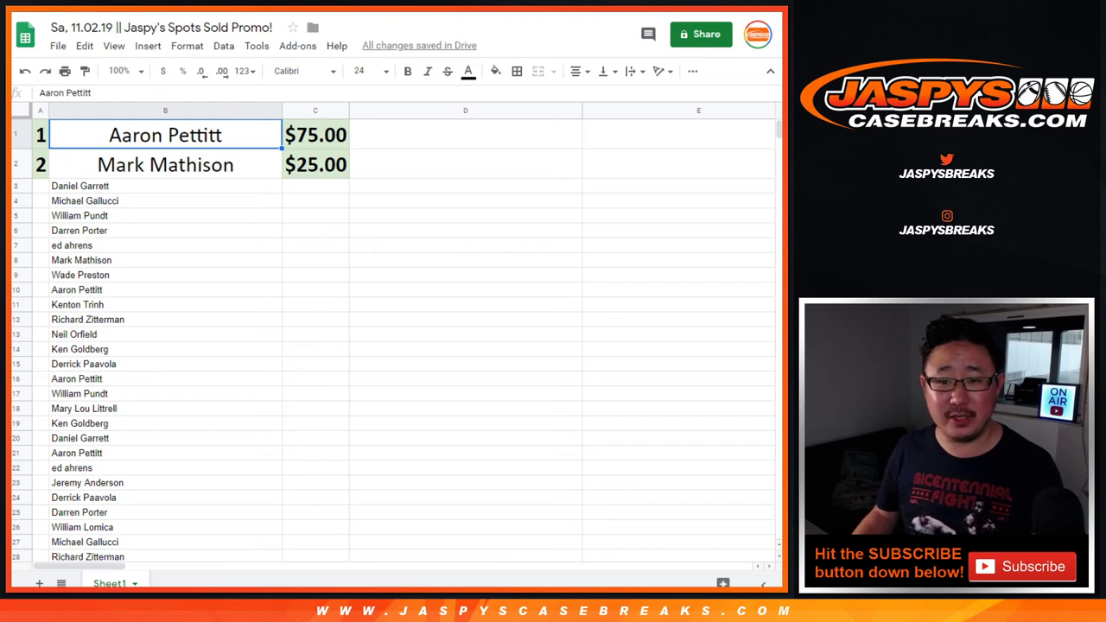
pyautogui.moveTo(165, 135); pyautogui.dragTo(165, 164)
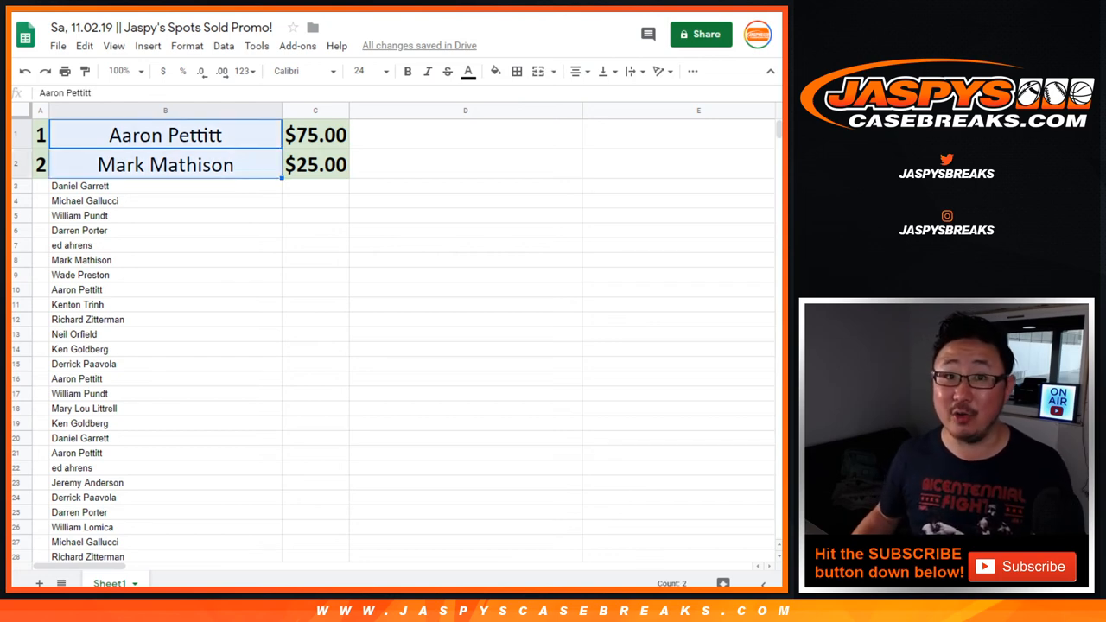